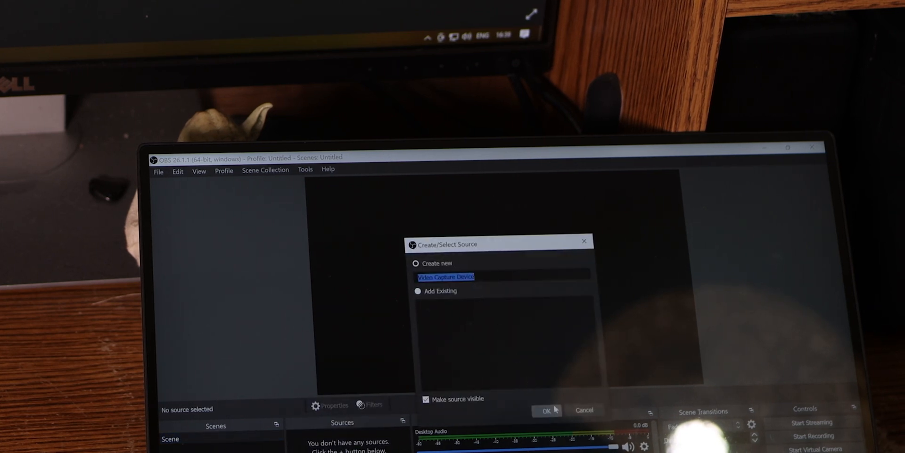
Create the Video Capture Device source and set its Device to USB Video
{"action": "left_click", "coordinate": [547, 410]}
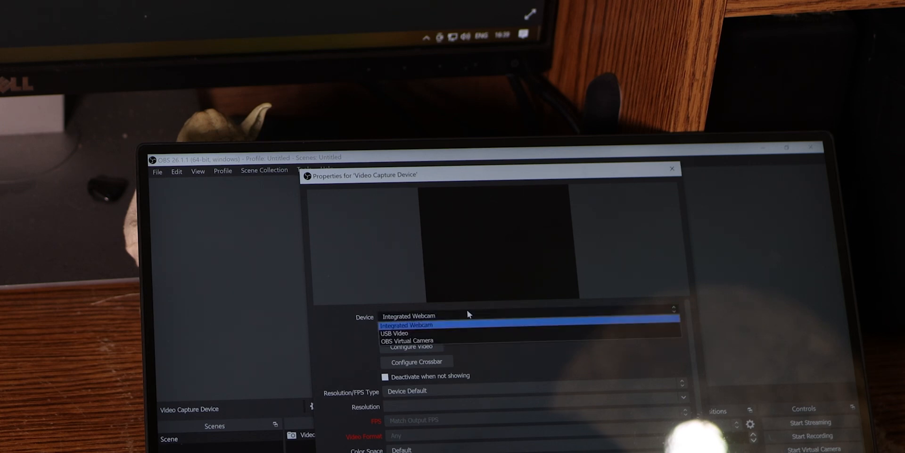
{"action": "mouse_move", "coordinate": [394, 333]}
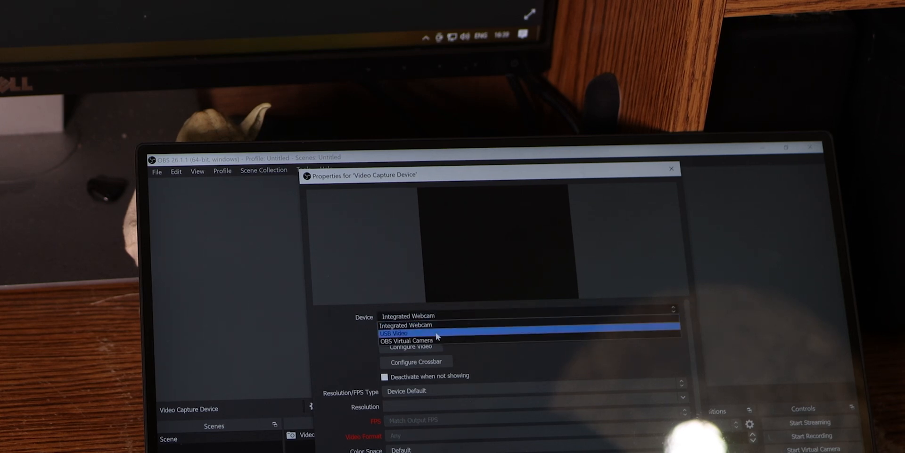
{"action": "left_click", "coordinate": [394, 334]}
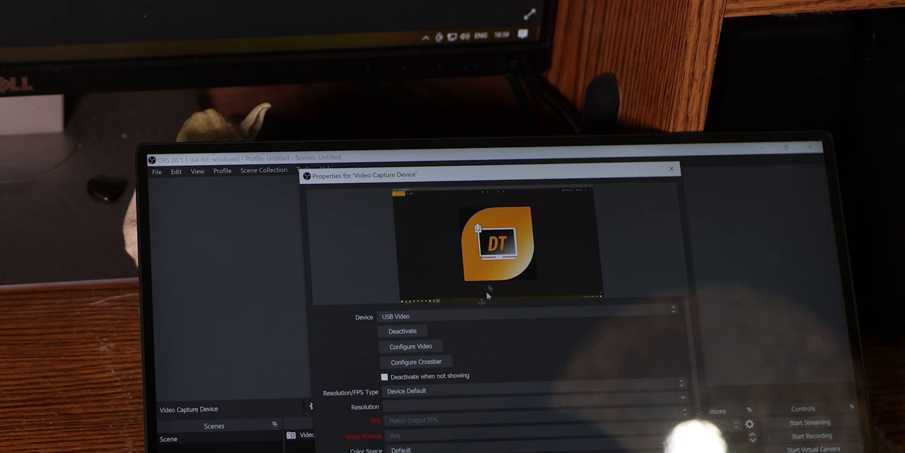
{"action": "mouse_move", "coordinate": [424, 412]}
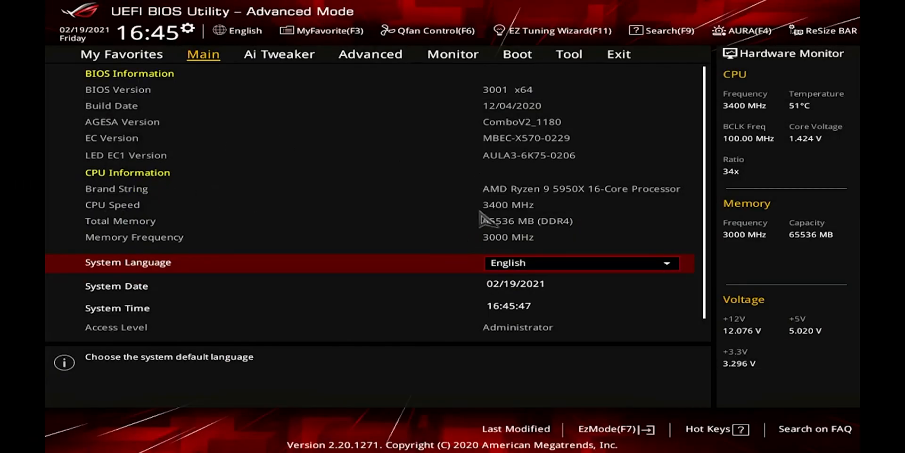
{"action": "mouse_move", "coordinate": [218, 216]}
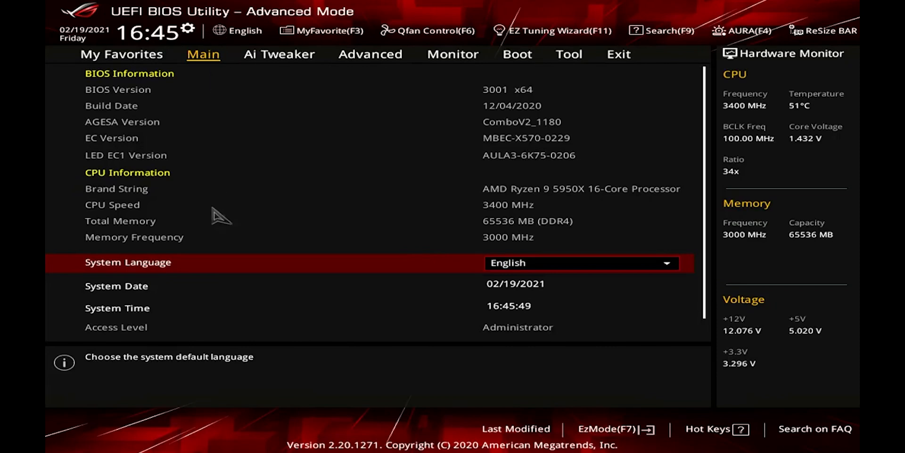
{"action": "mouse_move", "coordinate": [534, 199]}
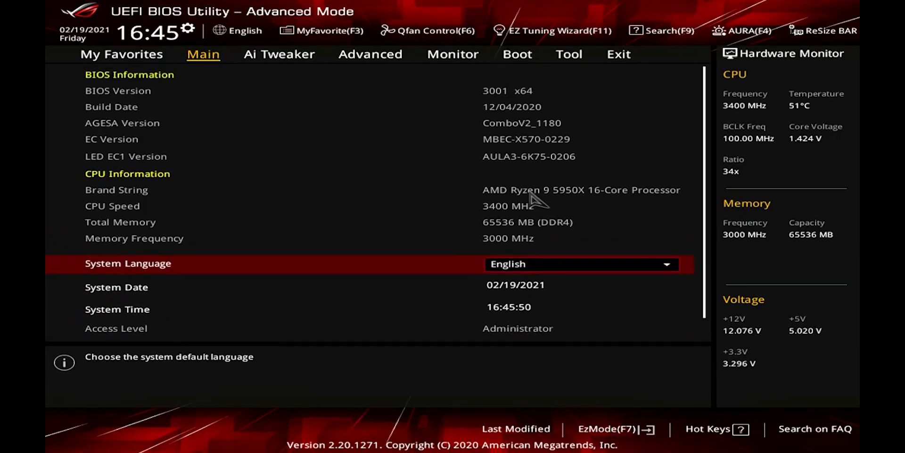
{"action": "mouse_move", "coordinate": [449, 78]}
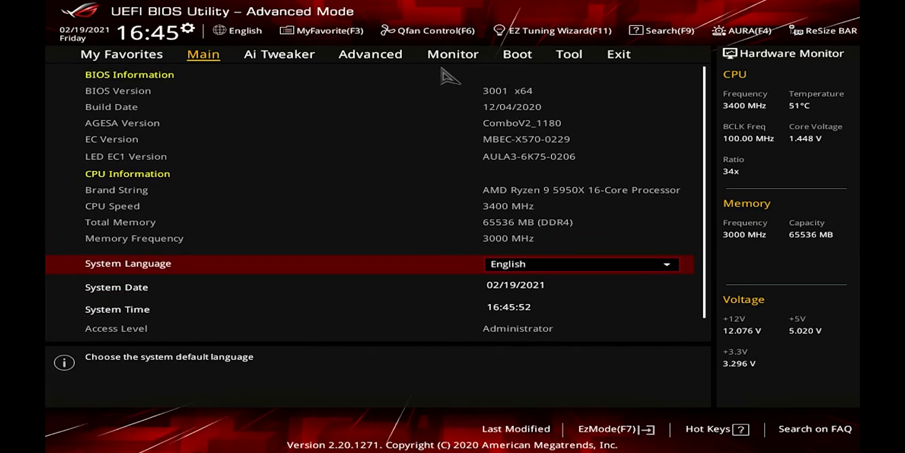
{"action": "mouse_move", "coordinate": [436, 113]}
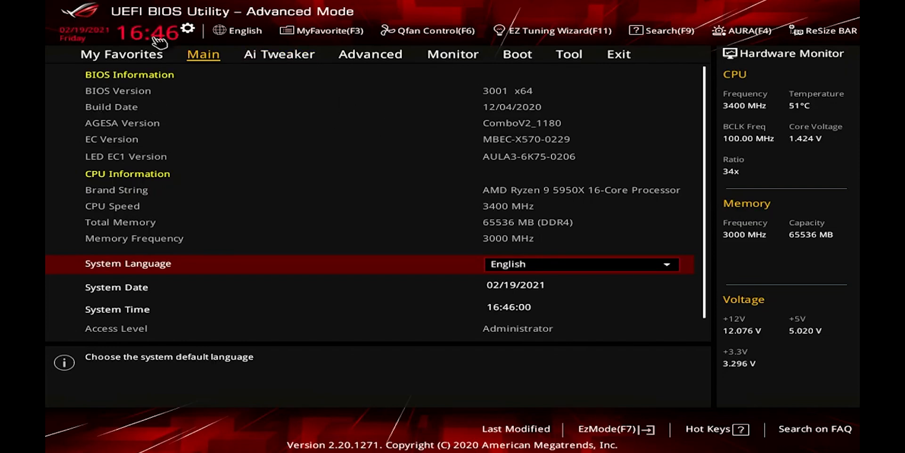
{"action": "mouse_move", "coordinate": [768, 64]}
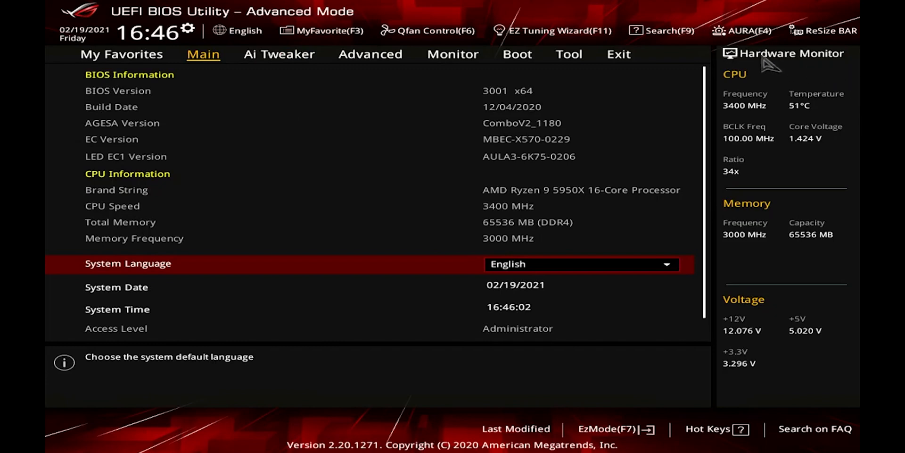
{"action": "mouse_move", "coordinate": [237, 30]}
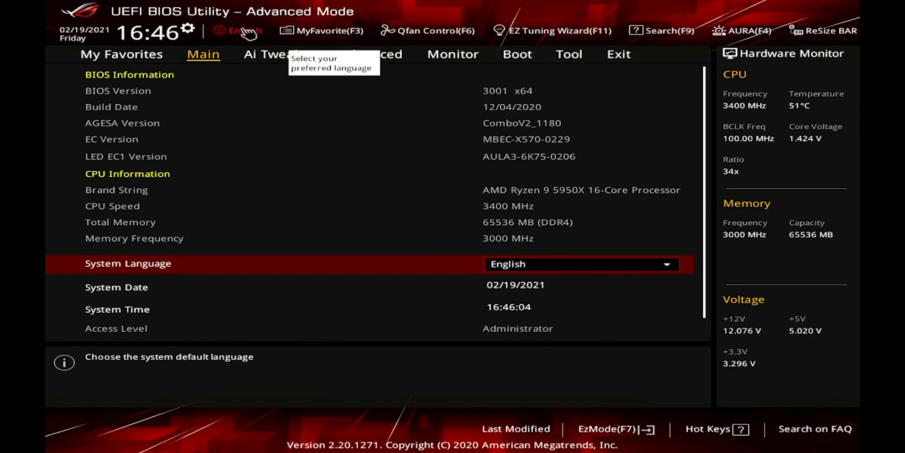
{"action": "mouse_move", "coordinate": [537, 35]}
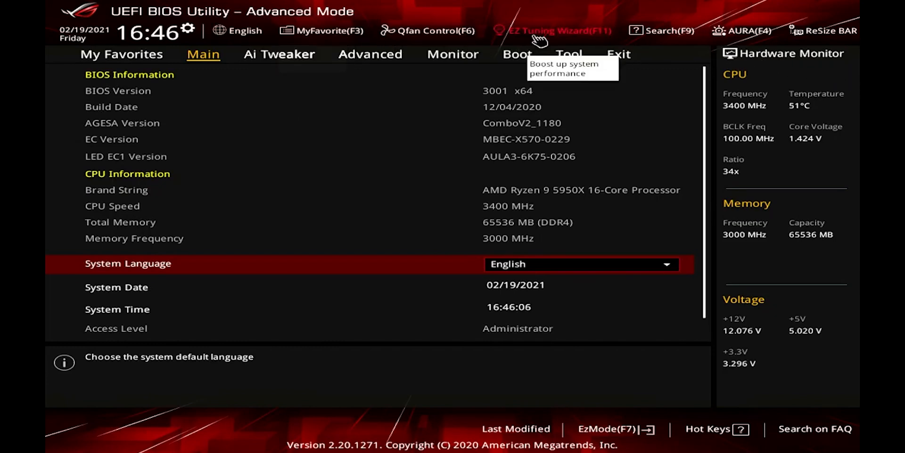
{"action": "mouse_move", "coordinate": [326, 93]}
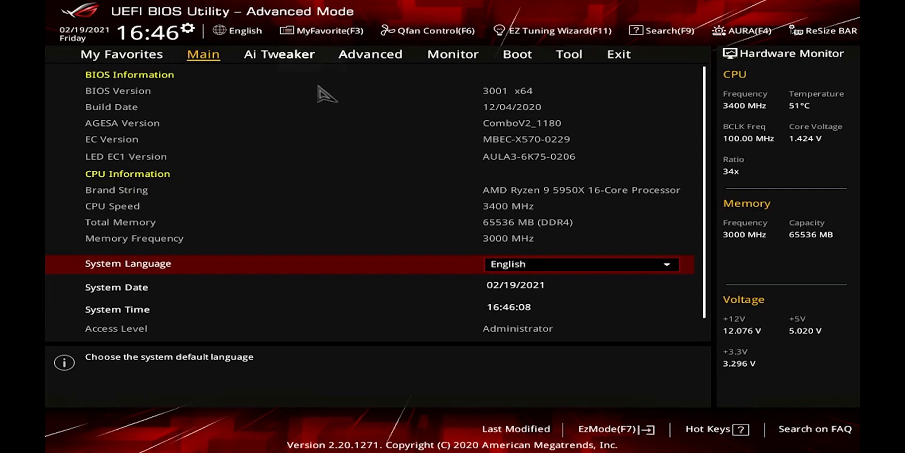
{"action": "mouse_move", "coordinate": [319, 200]}
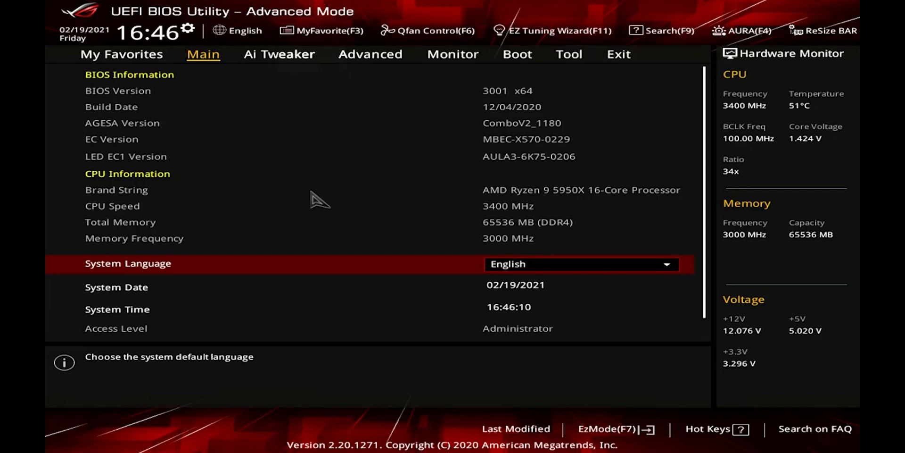
{"action": "mouse_move", "coordinate": [439, 98]}
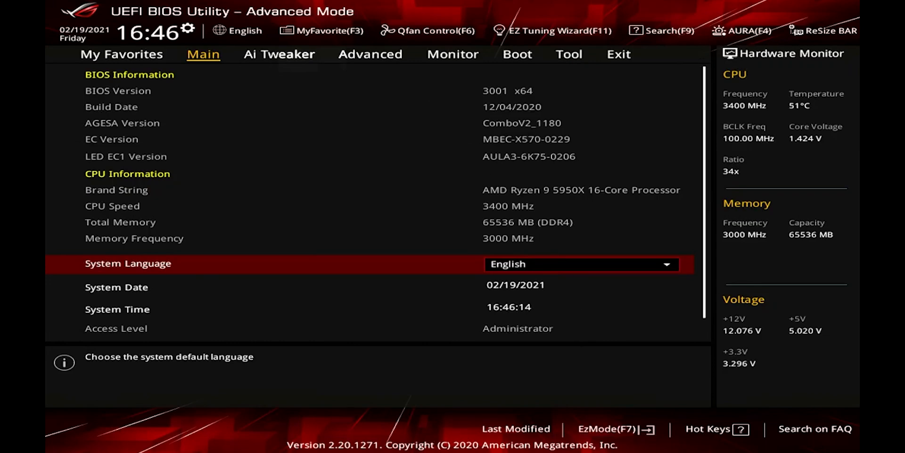
Switch the ASUS UEFI BIOS from Advanced Mode to the EZ Mode overview
{"action": "left_click", "coordinate": [607, 429]}
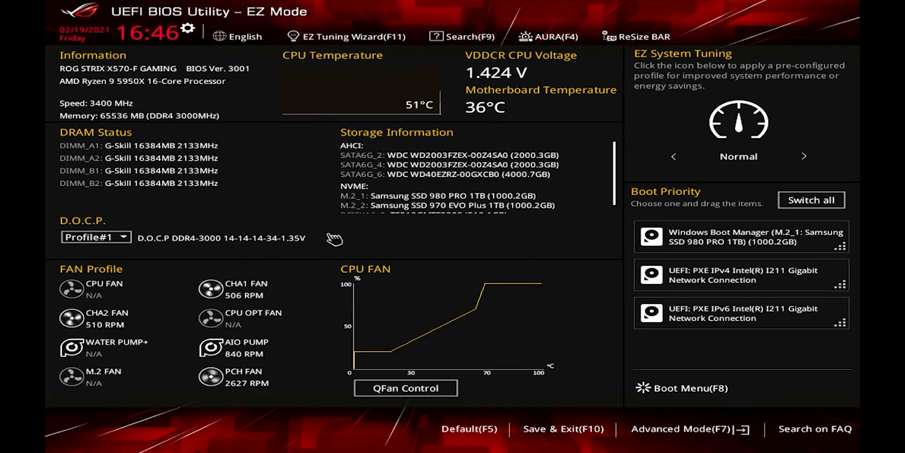
{"action": "mouse_move", "coordinate": [410, 173]}
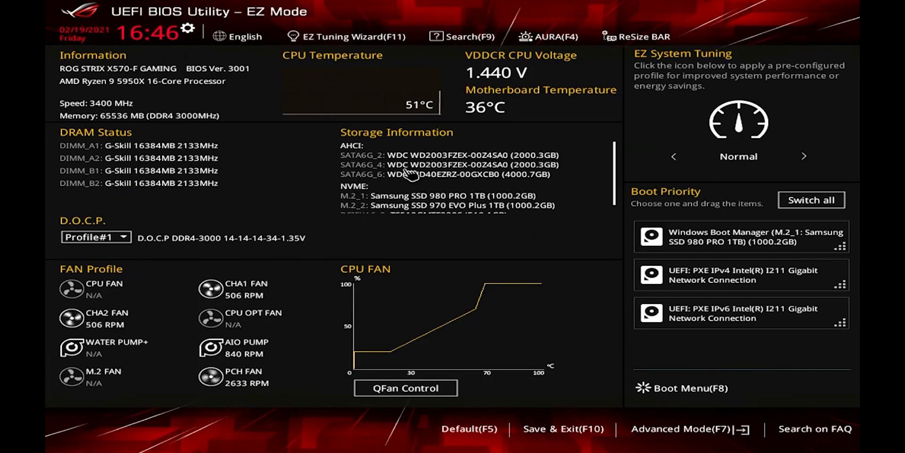
{"action": "mouse_move", "coordinate": [564, 156]}
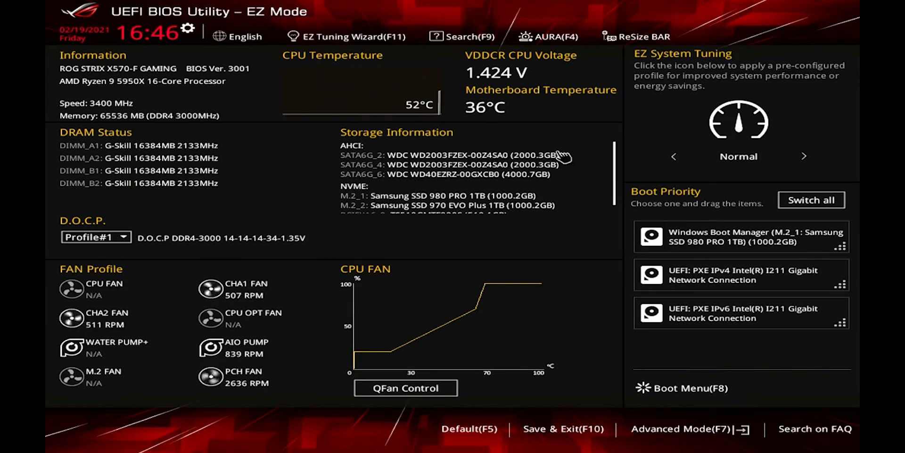
{"action": "mouse_move", "coordinate": [295, 272]}
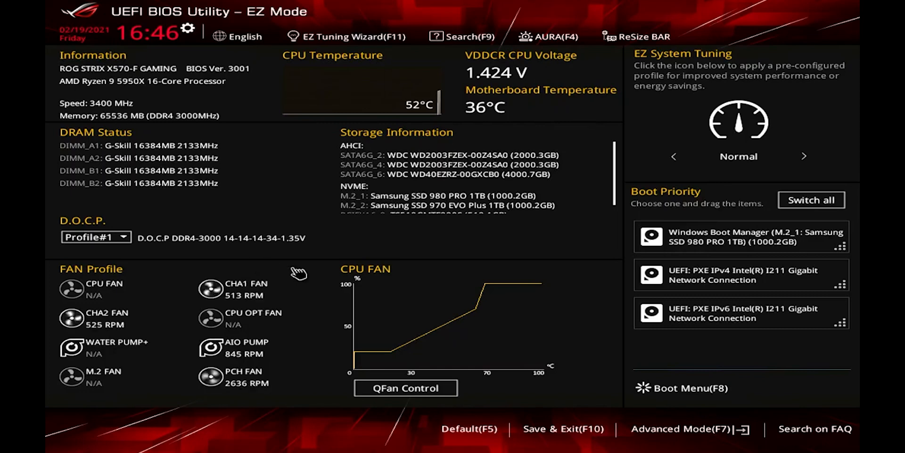
{"action": "mouse_move", "coordinate": [436, 182]}
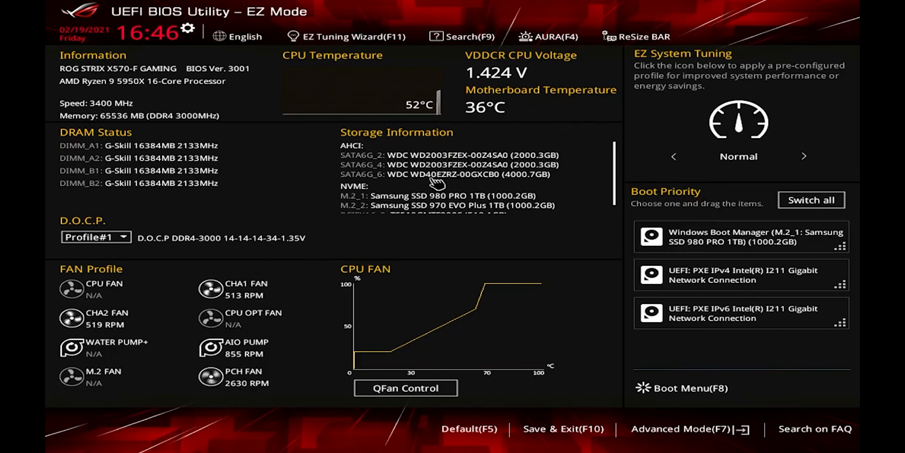
{"action": "mouse_move", "coordinate": [414, 75]}
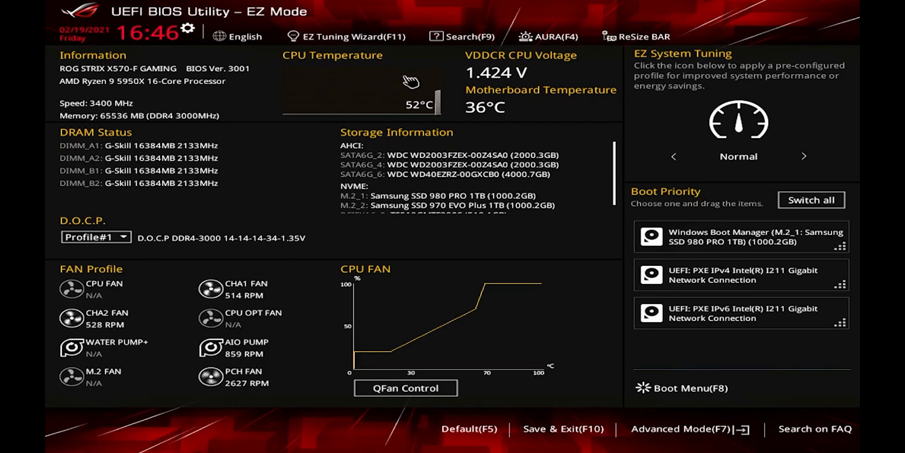
{"action": "mouse_move", "coordinate": [381, 234]}
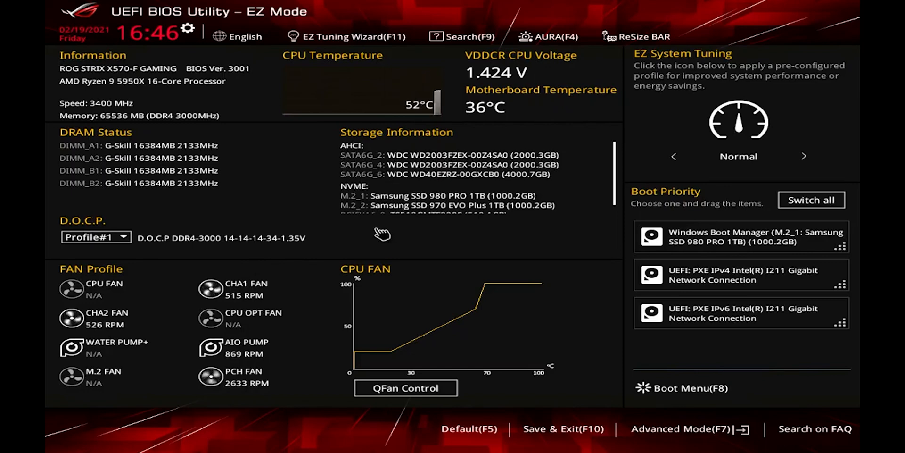
{"action": "mouse_move", "coordinate": [237, 235]}
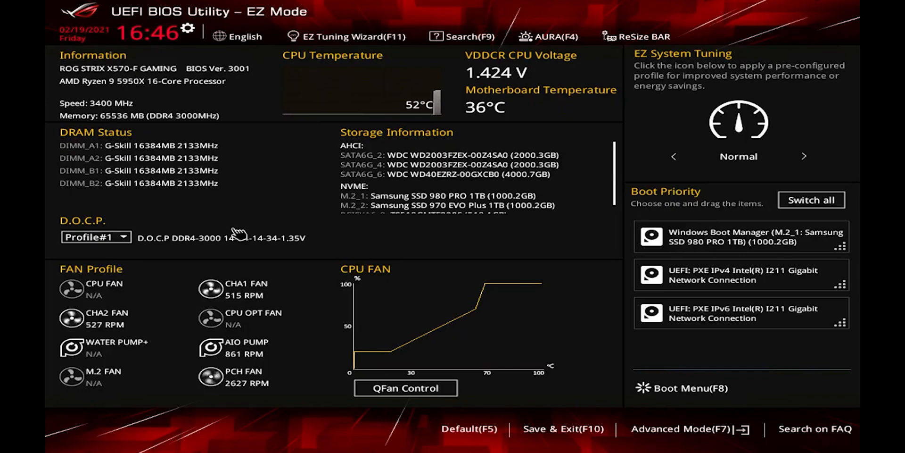